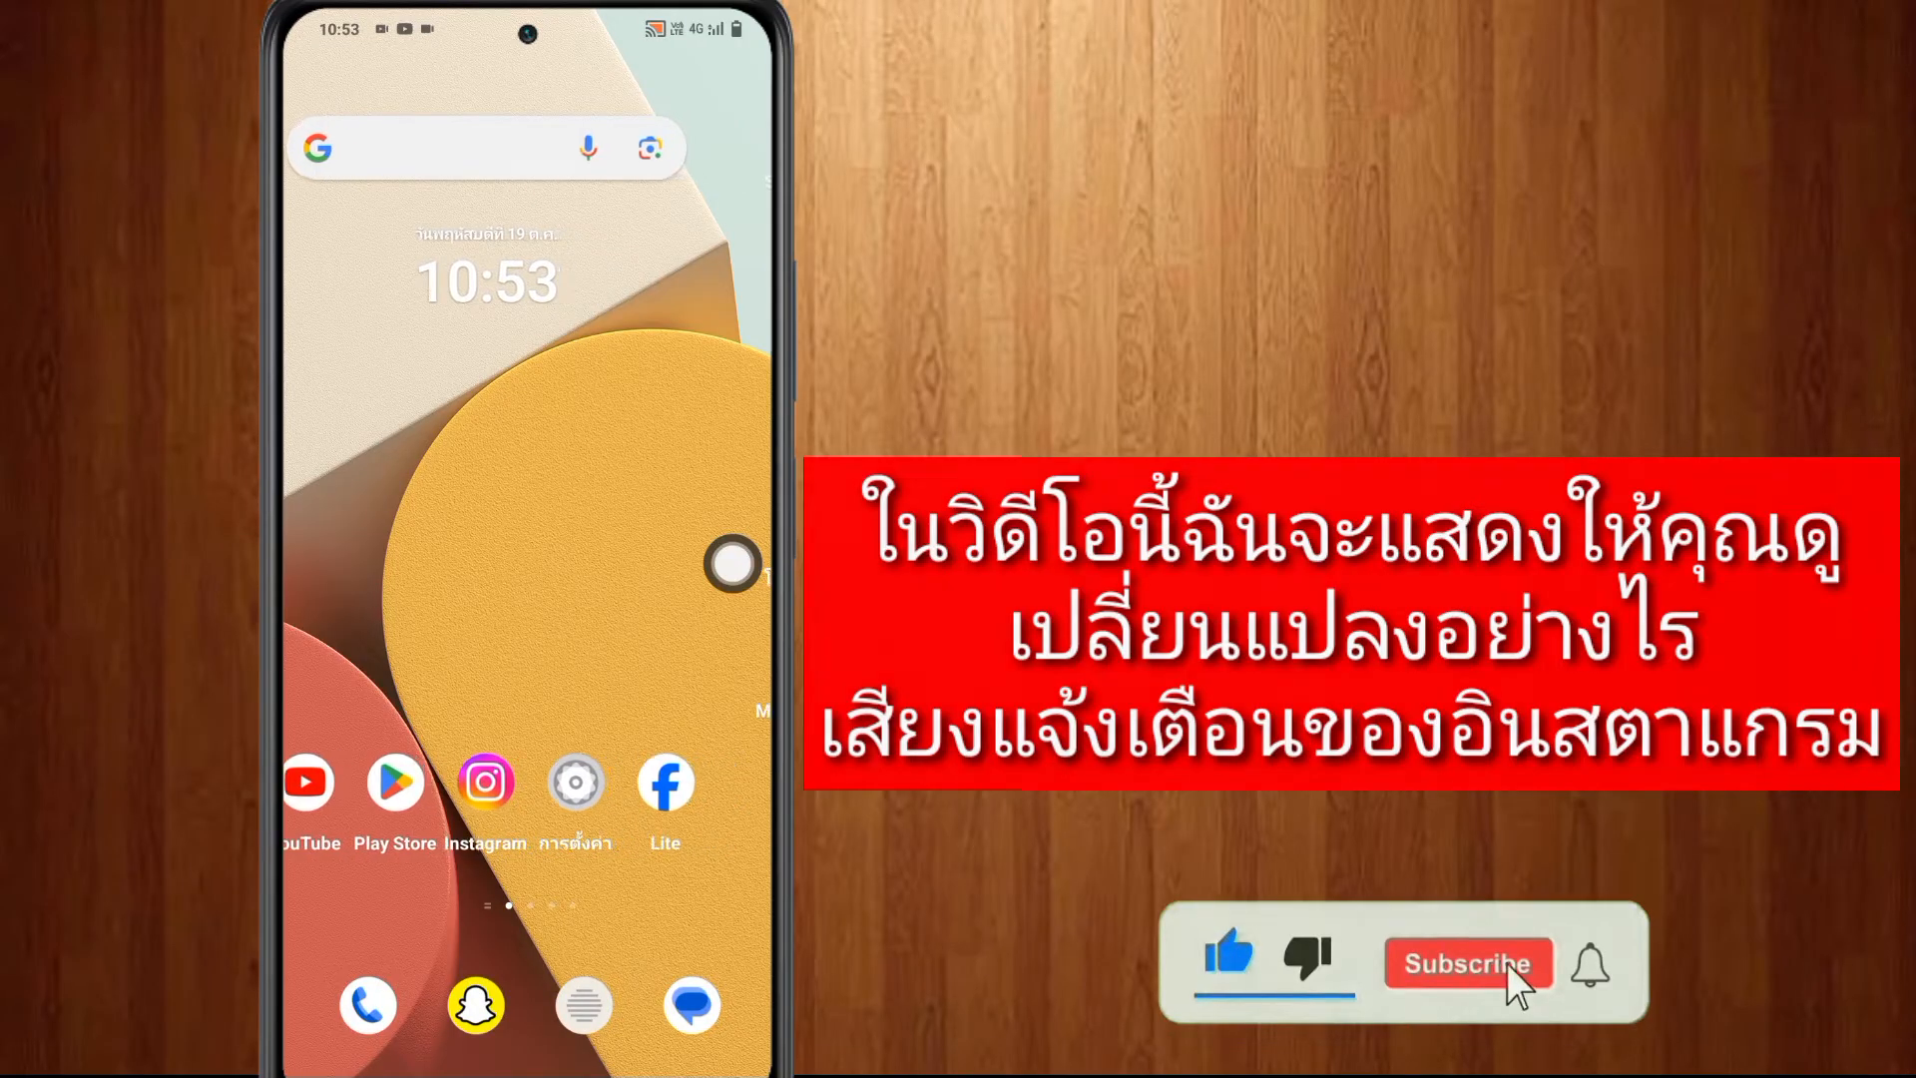
- Launch the Instagram app from the Android home screen
{"action": "left_click", "coordinate": [1467, 961]}
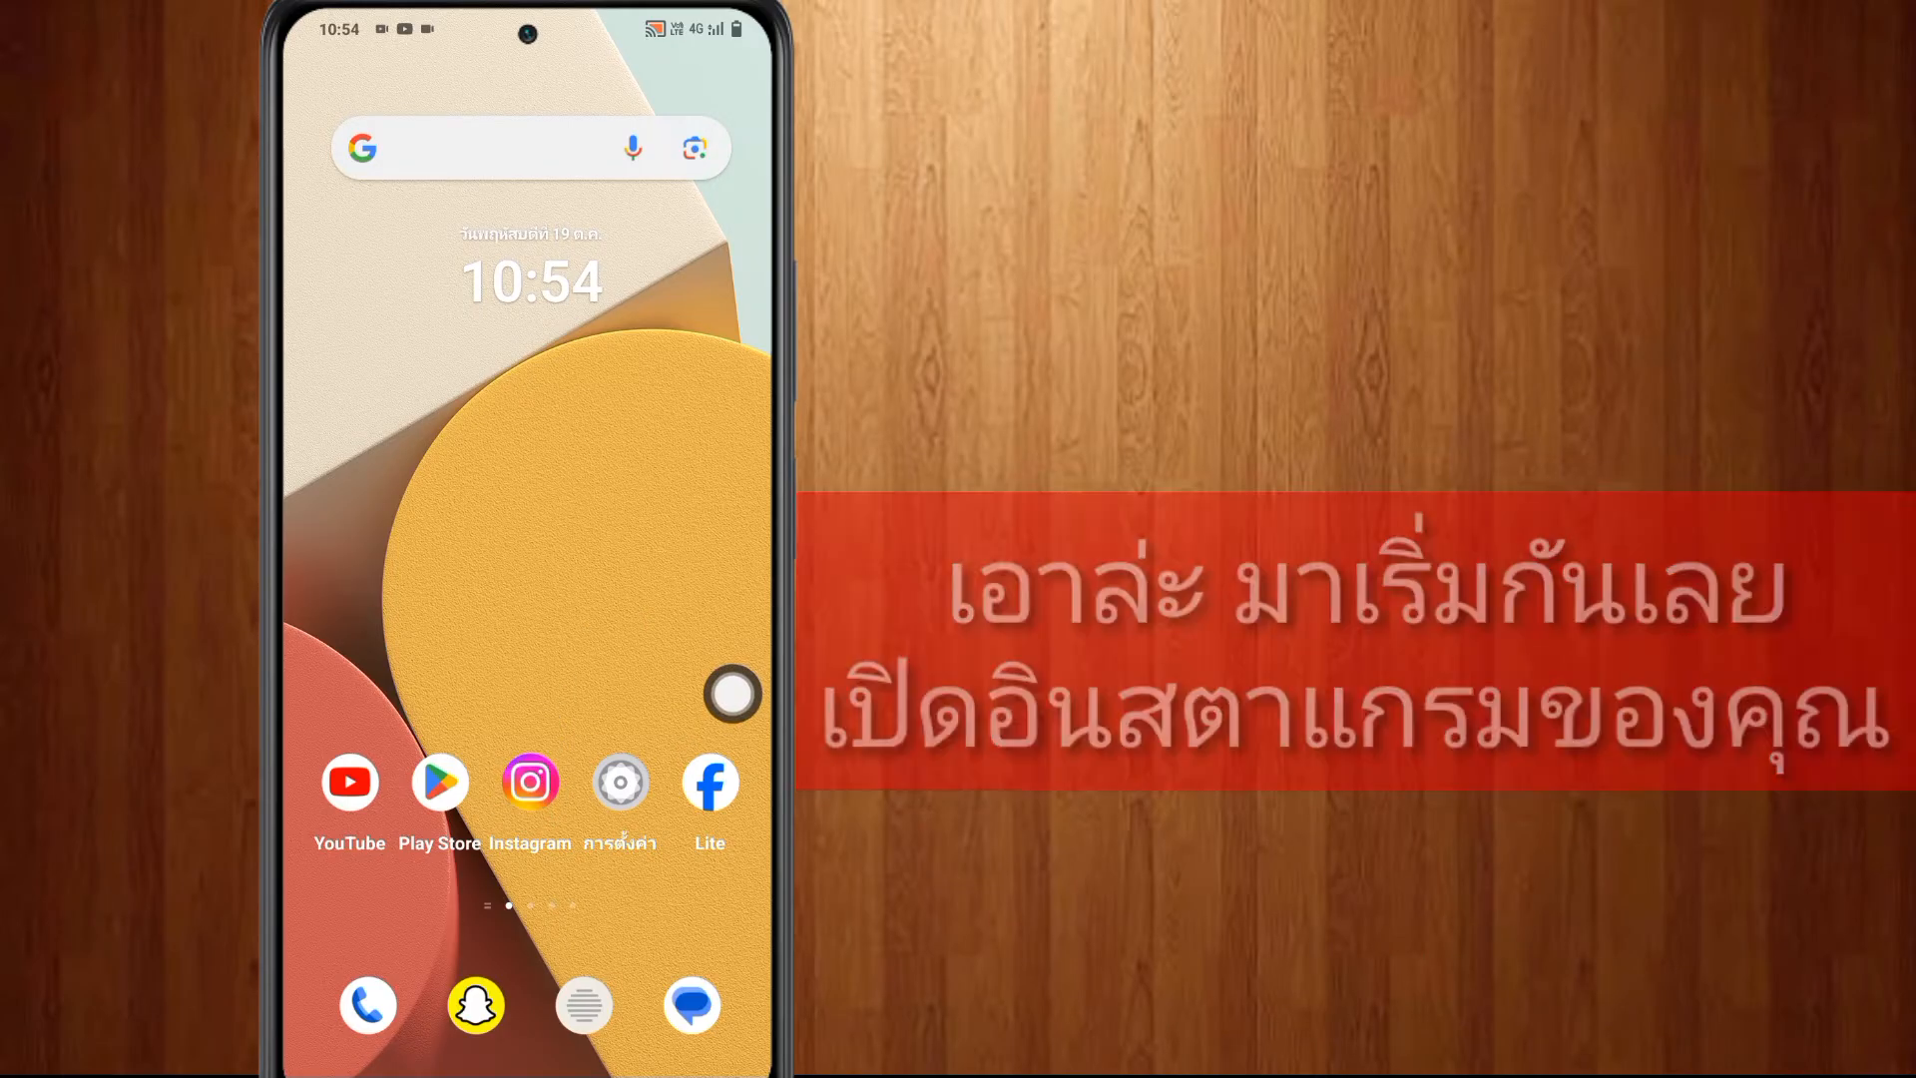
{"action": "left_click", "coordinate": [529, 782]}
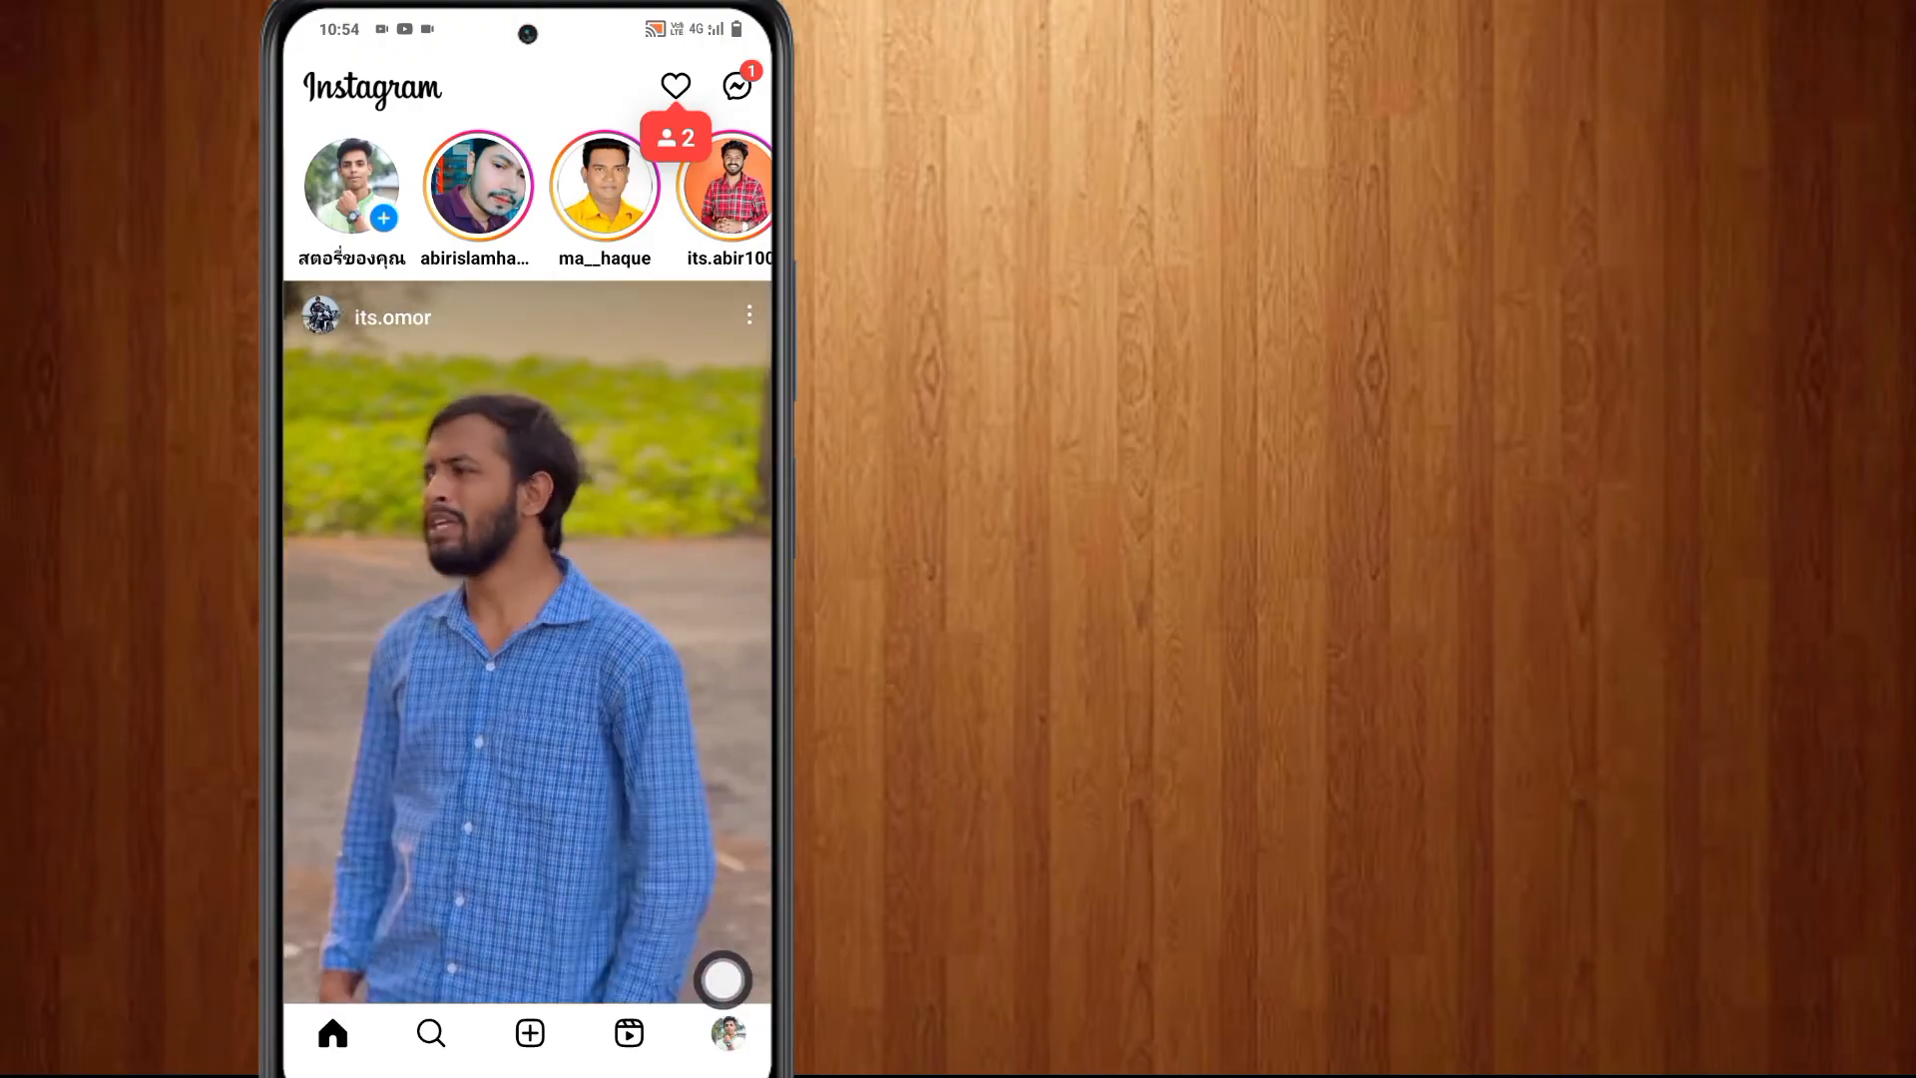
- Go to your own profile and bring up the account options menu
{"action": "left_click", "coordinate": [727, 1032]}
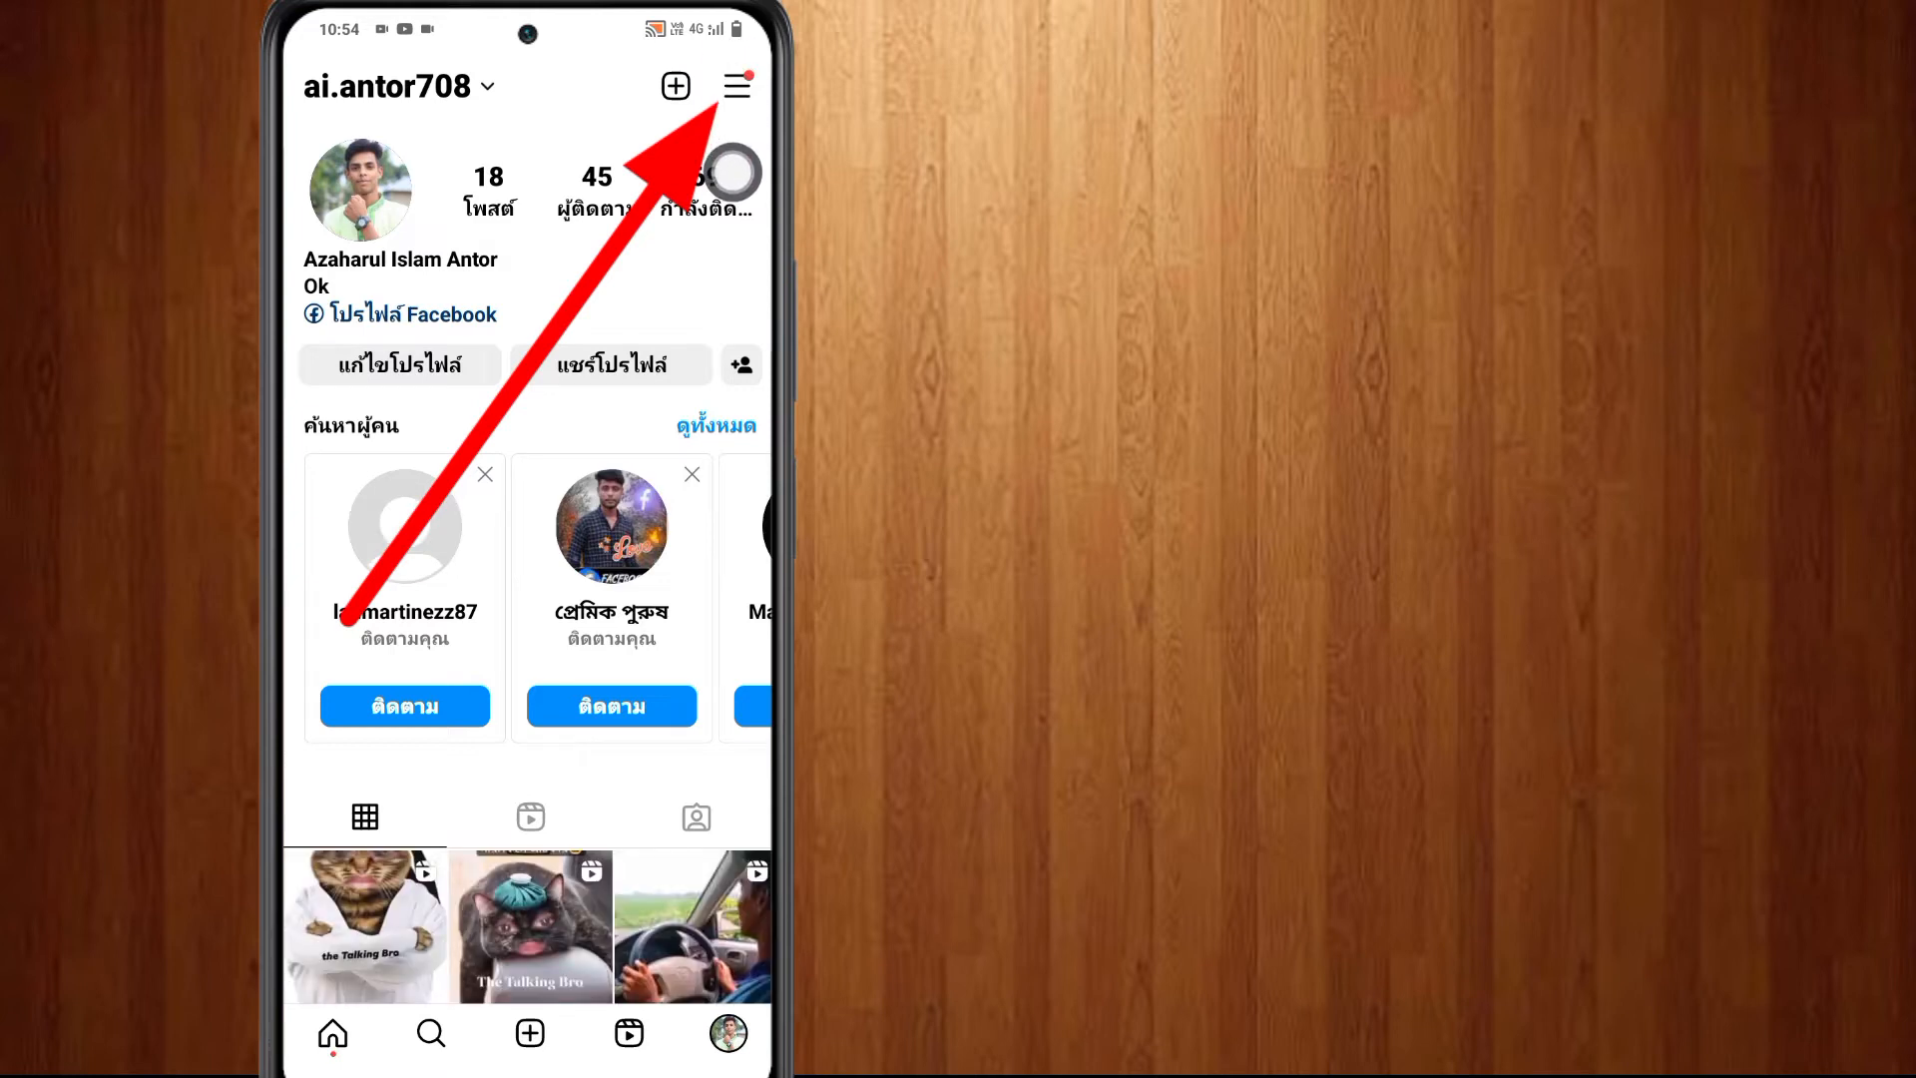
{"action": "left_click", "coordinate": [737, 85]}
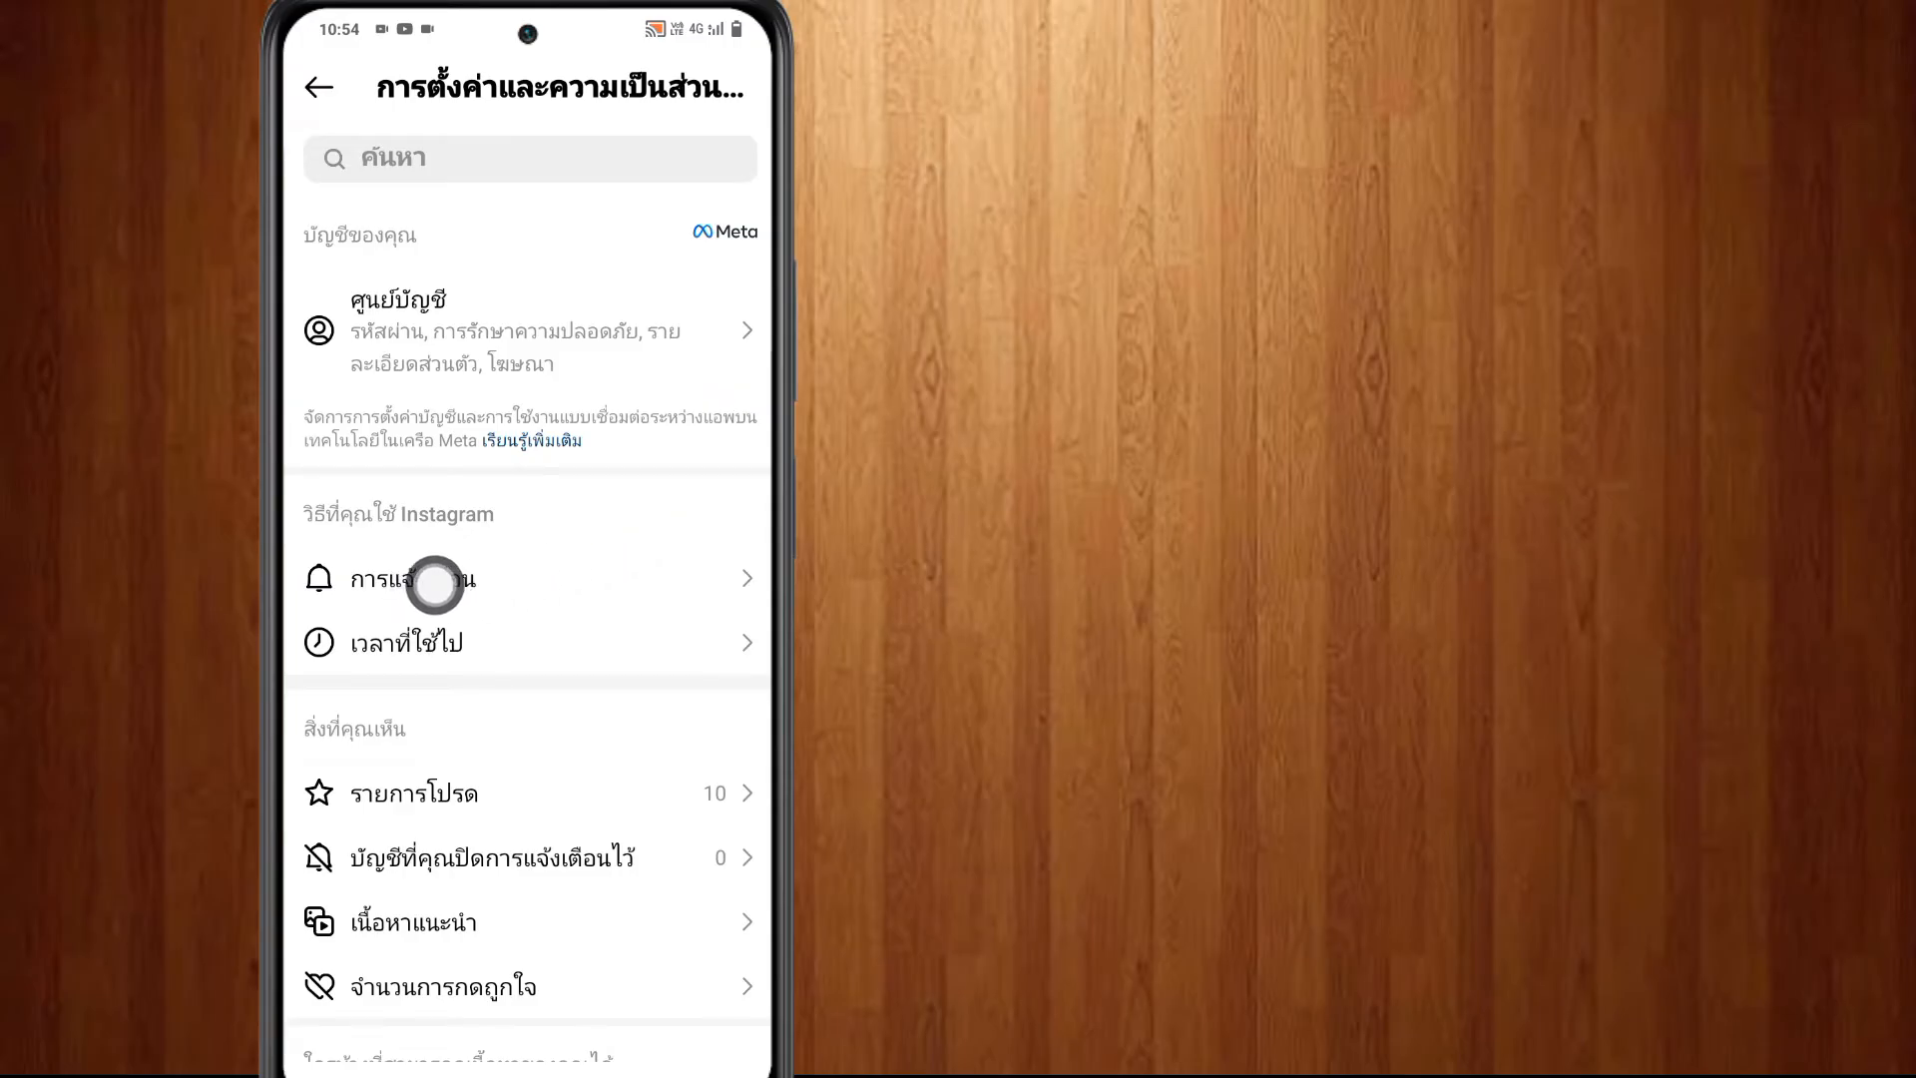
- Enter Notifications and then the 'From Instagram' push notification category
{"action": "left_click", "coordinate": [435, 579]}
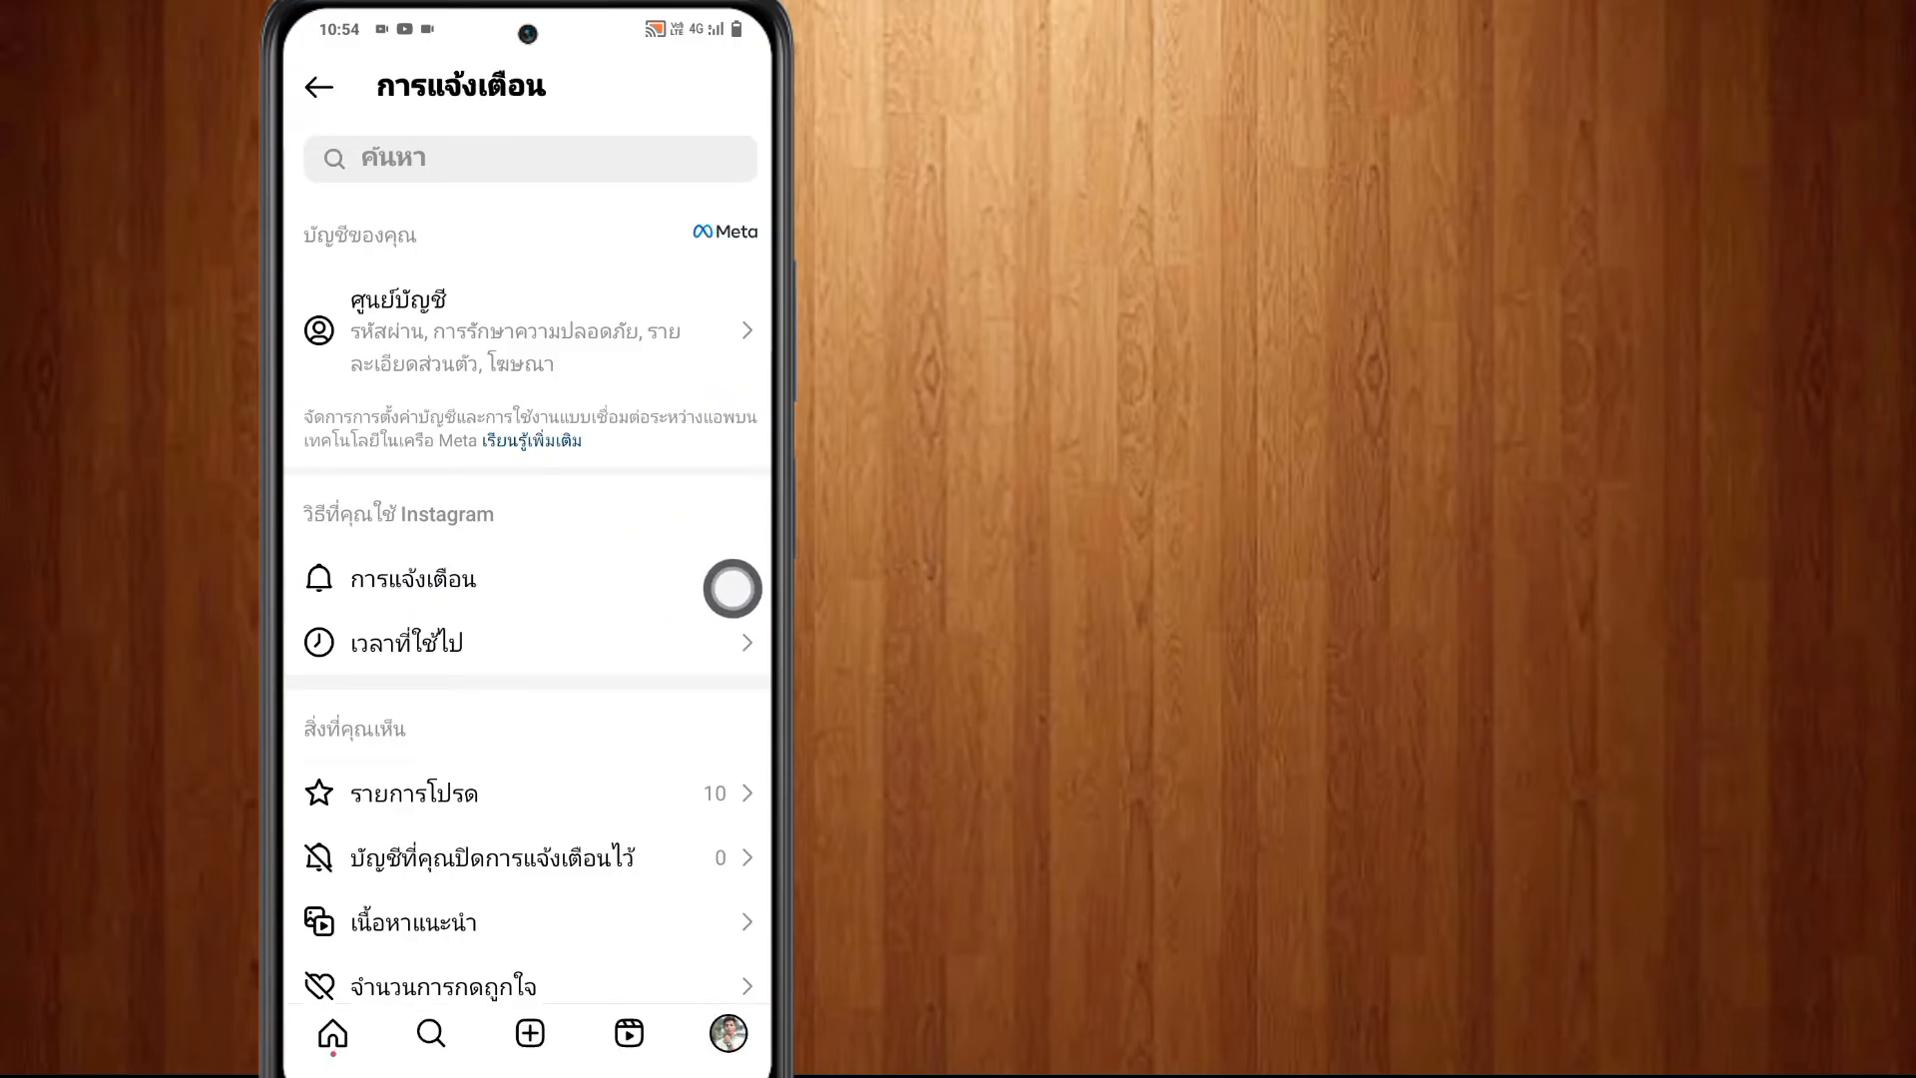
{"action": "left_click", "coordinate": [415, 579]}
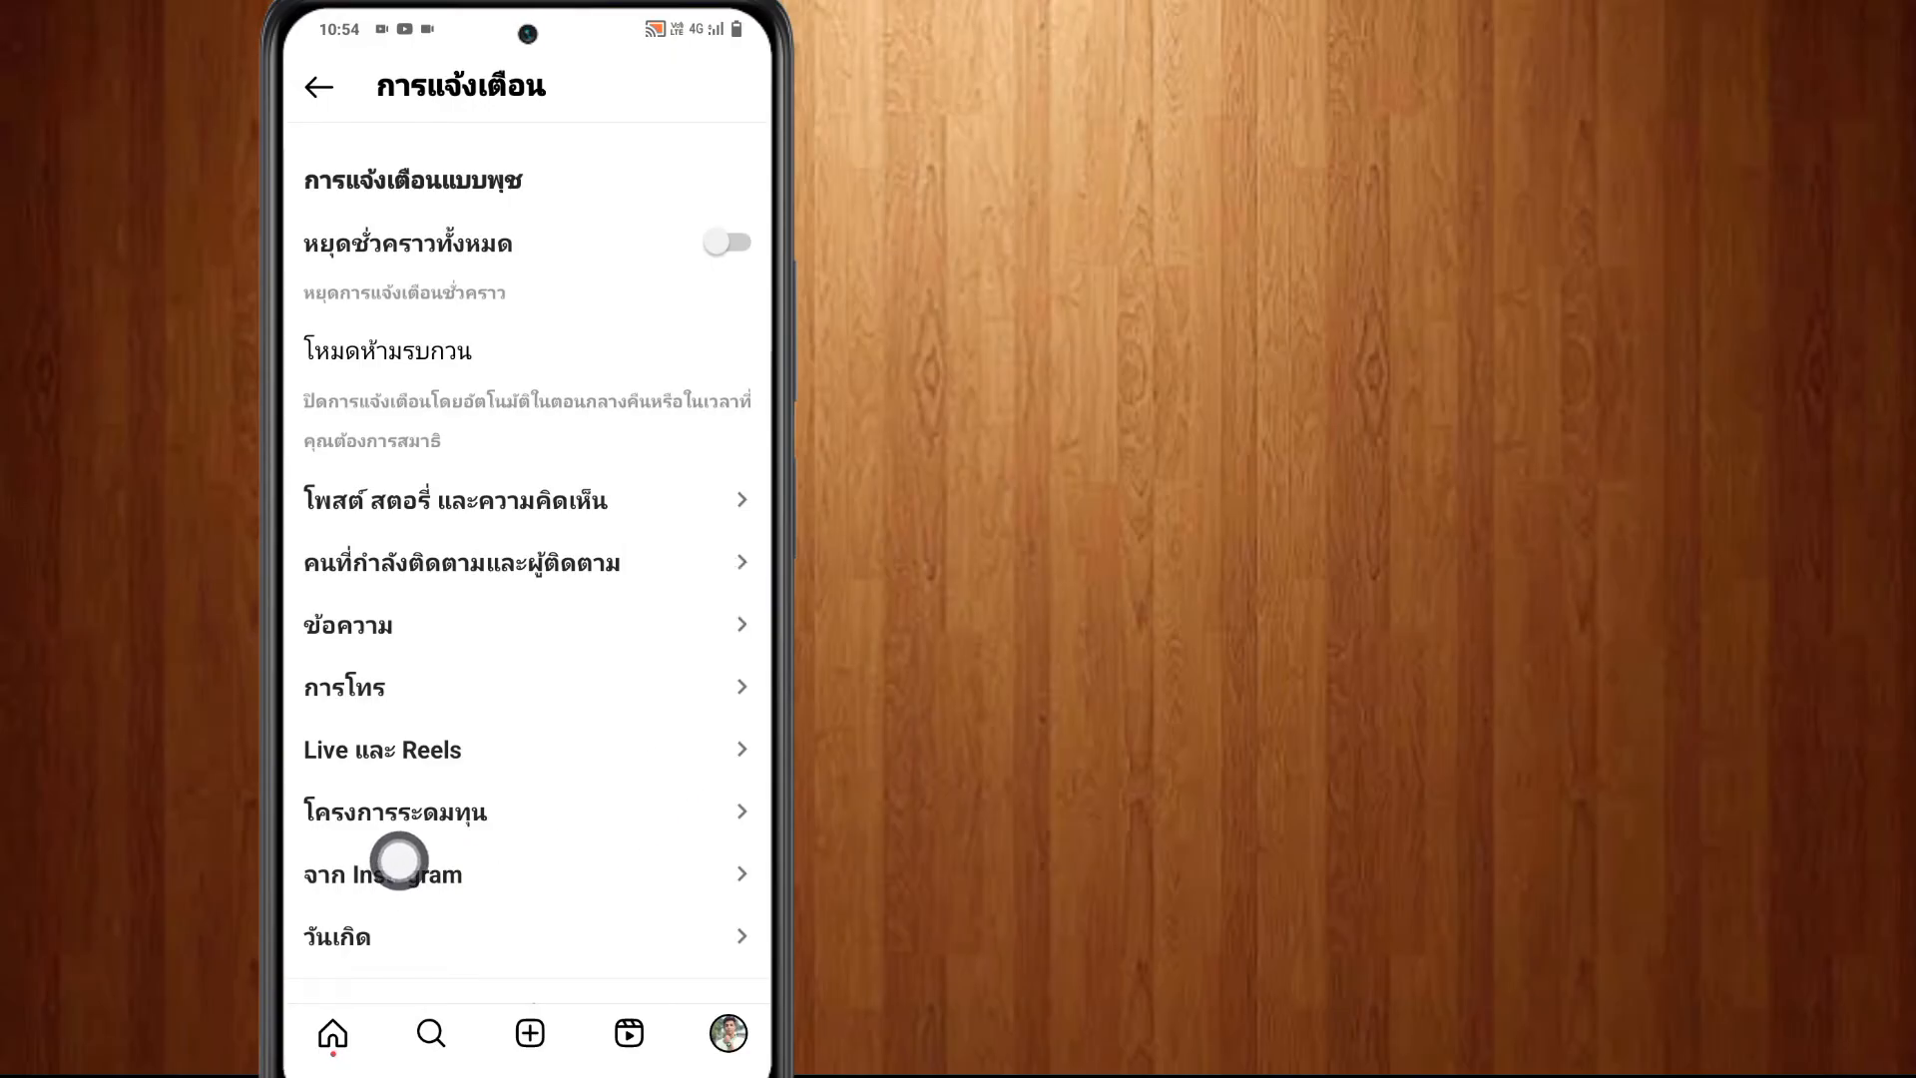
{"action": "left_click", "coordinate": [381, 872]}
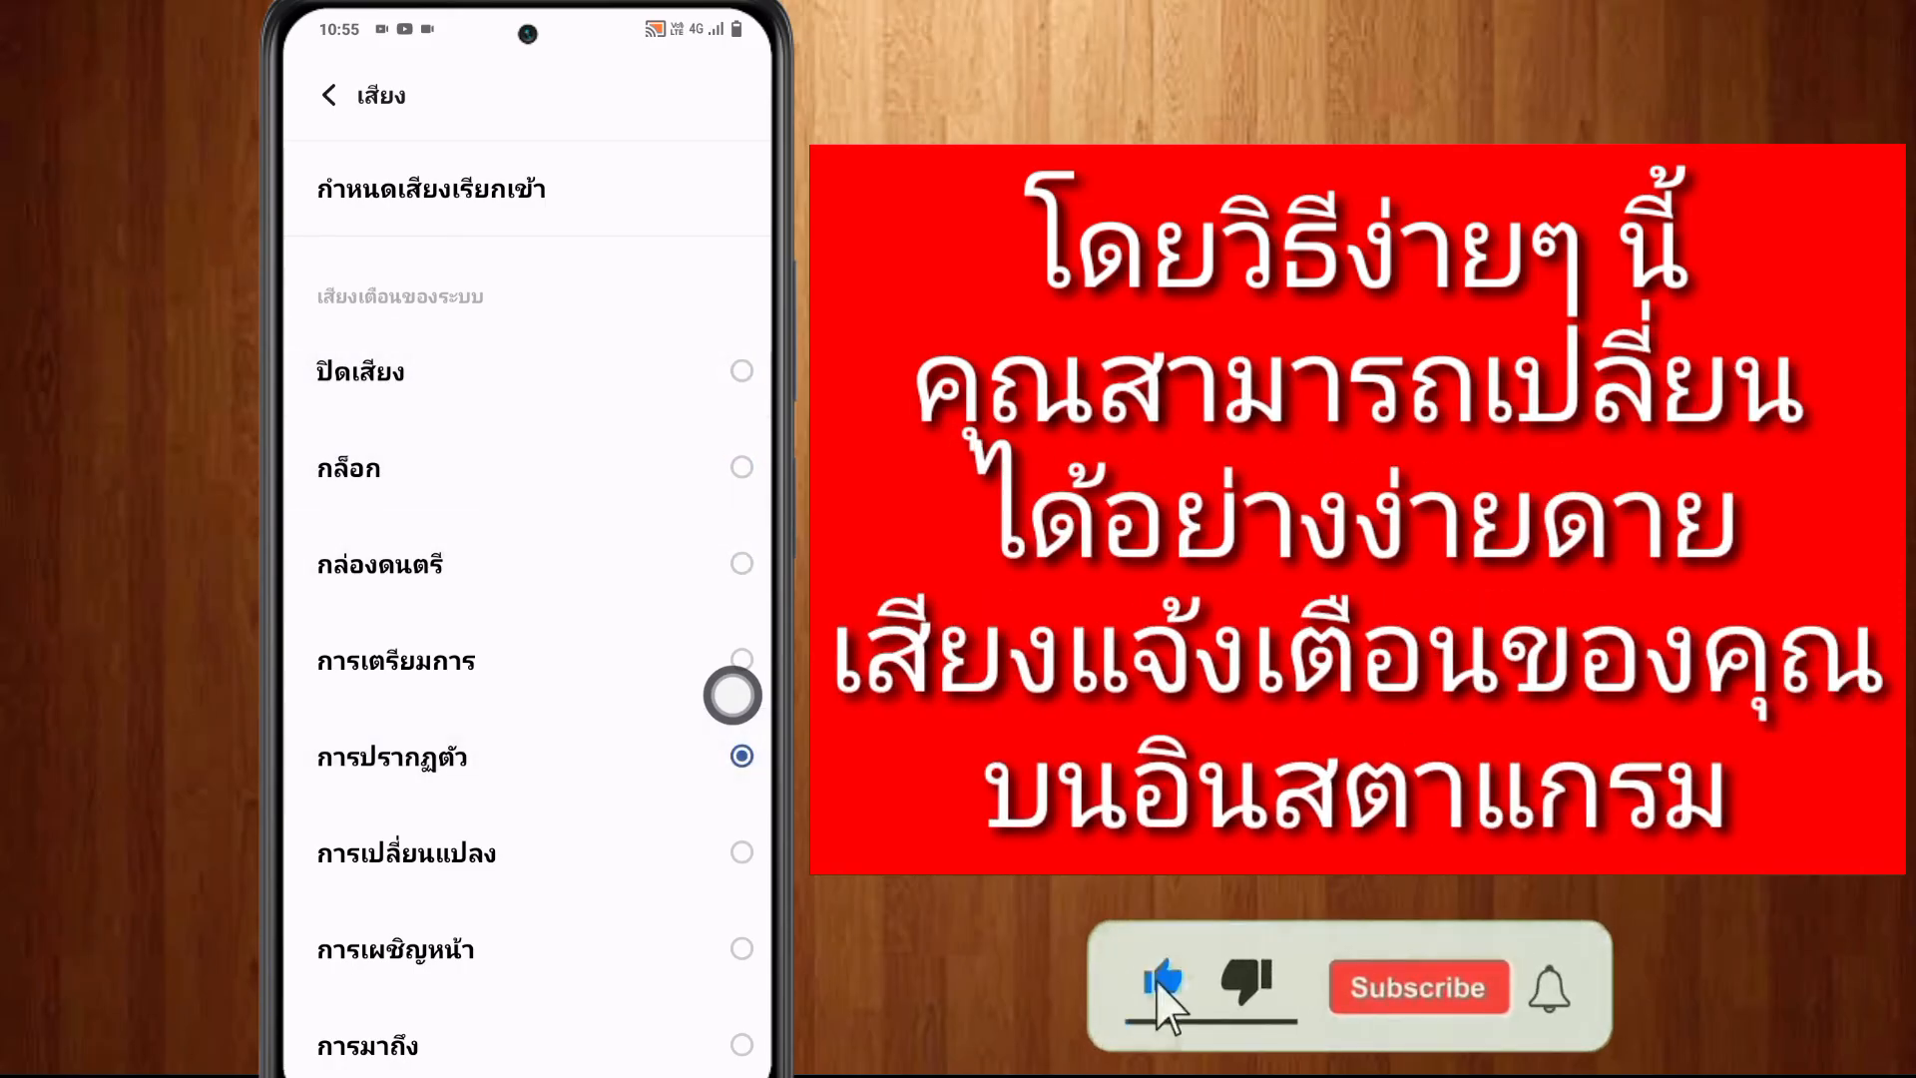
- Select the การเปลี่ยนแปลง system alert tone for Instagram notifications
{"action": "left_click", "coordinate": [743, 852]}
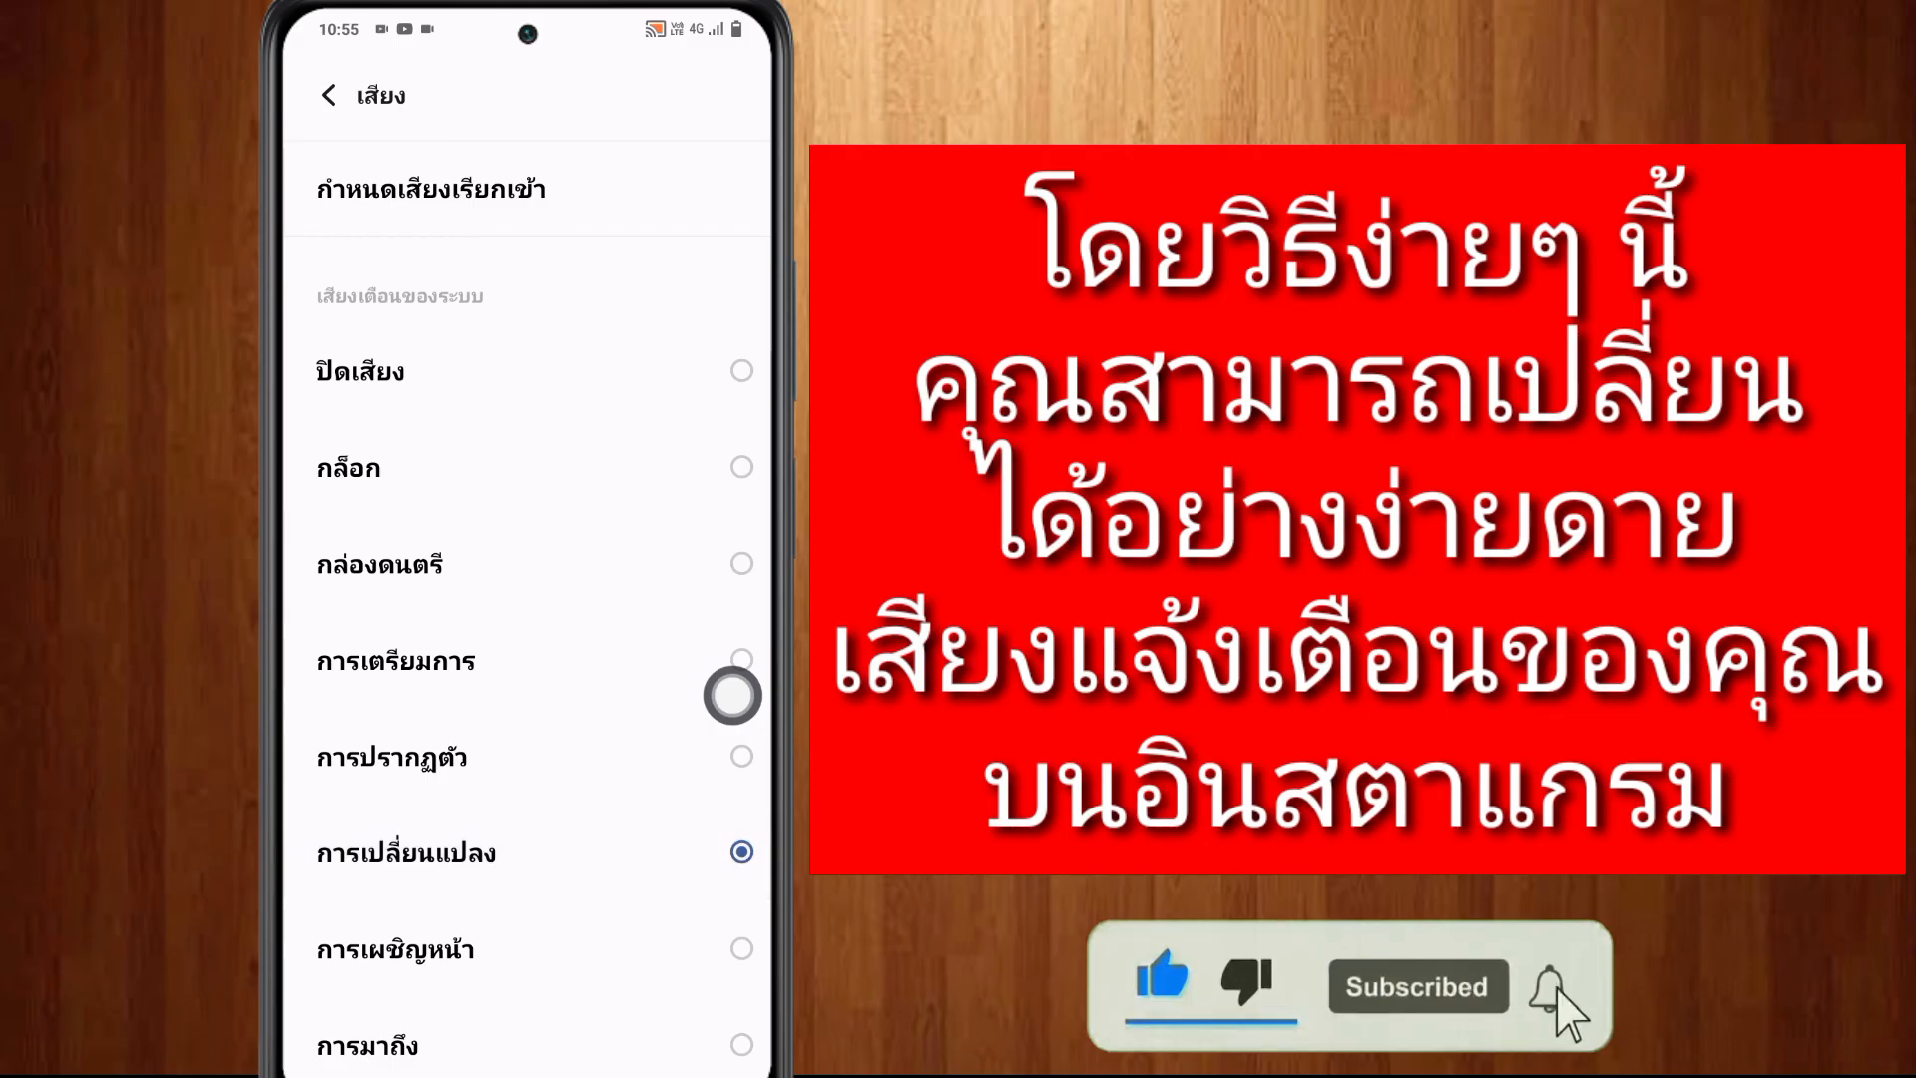